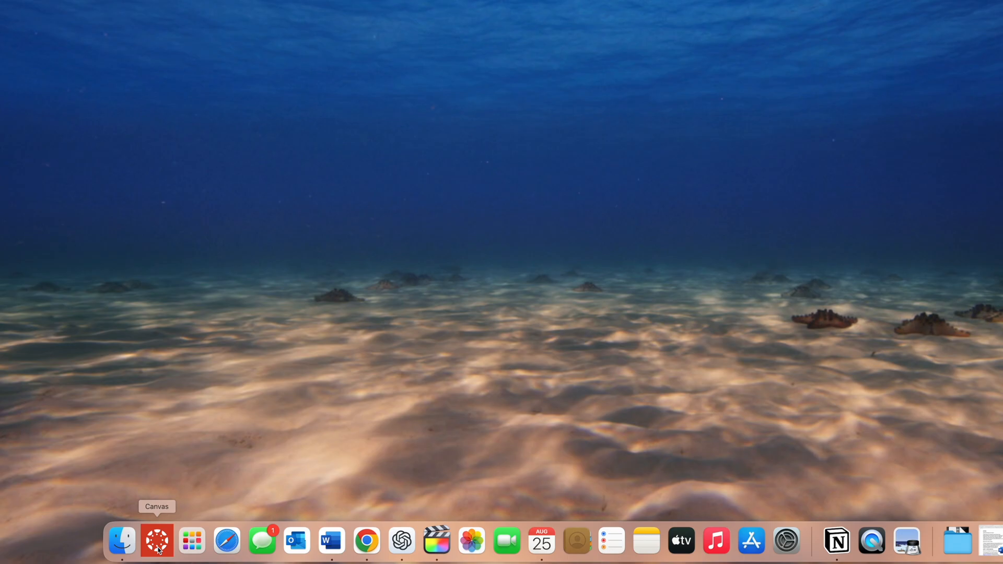
Start a new Chrome window from the Dock and enter ufl.instructure.com in the address bar
right_click(312, 546)
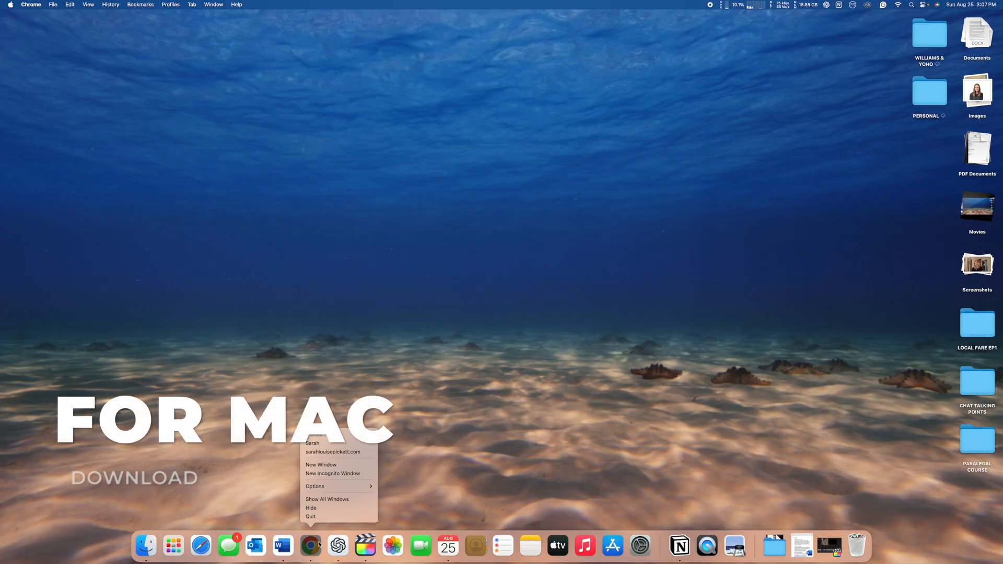
left_click(321, 465)
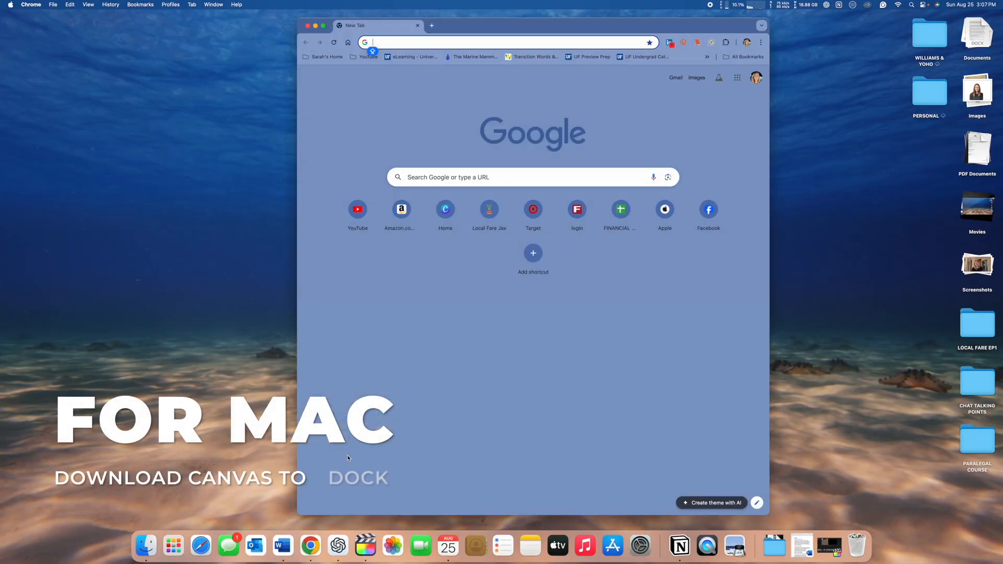
type("UFl.instructure.com")
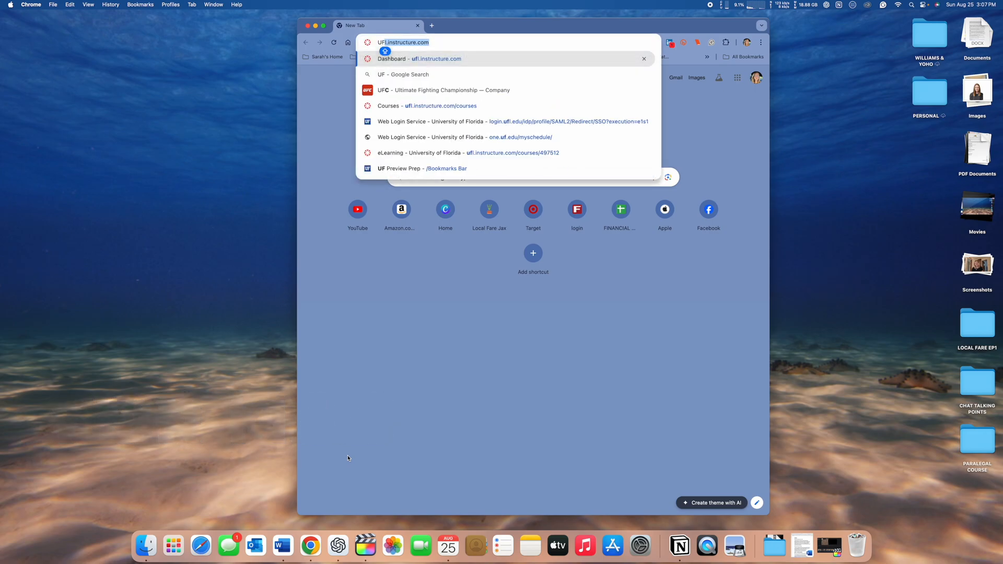
Load the UF Canvas dashboard and install it as a standalone app via the address-bar install icon
left_click(418, 59)
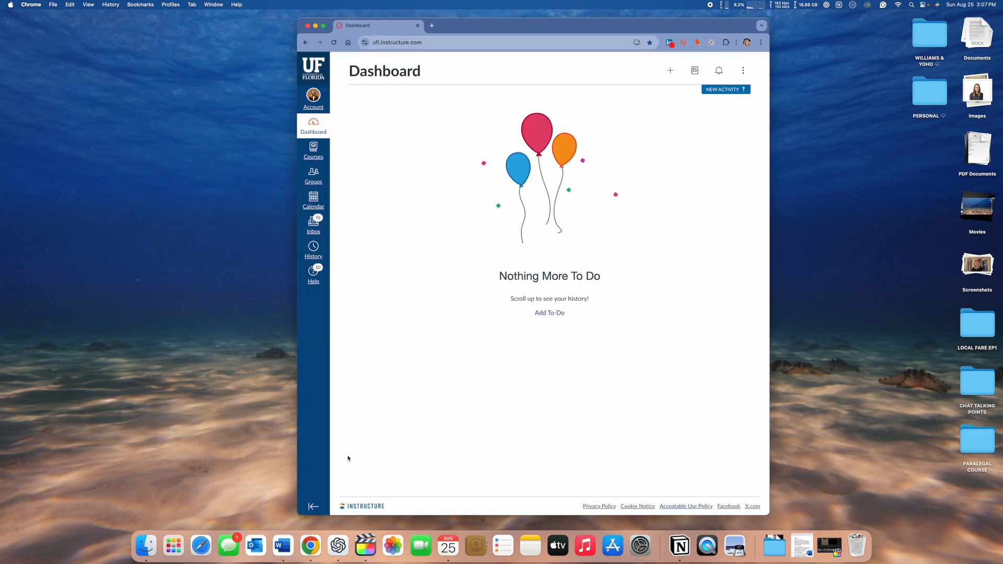
mouse_move(611, 299)
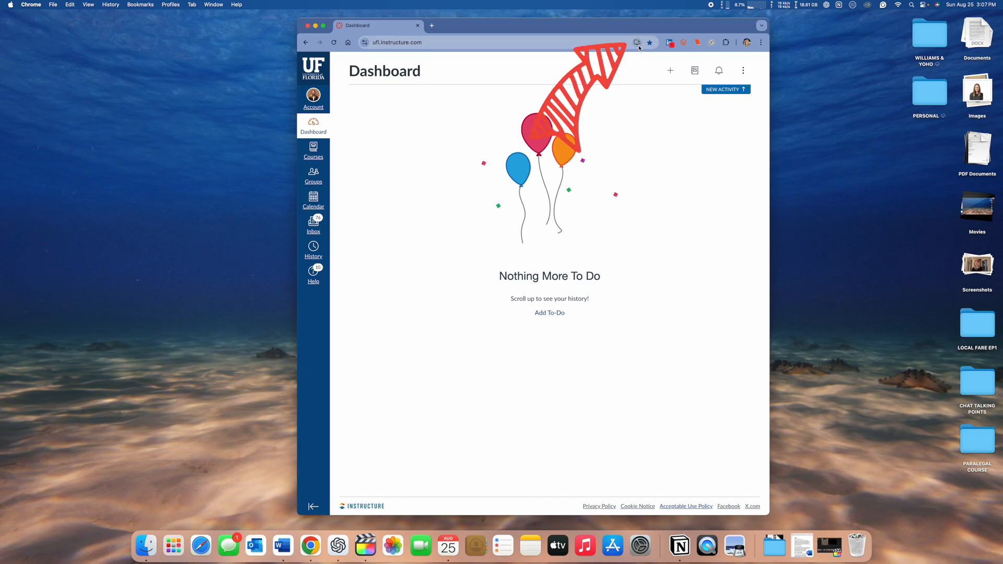
left_click(637, 41)
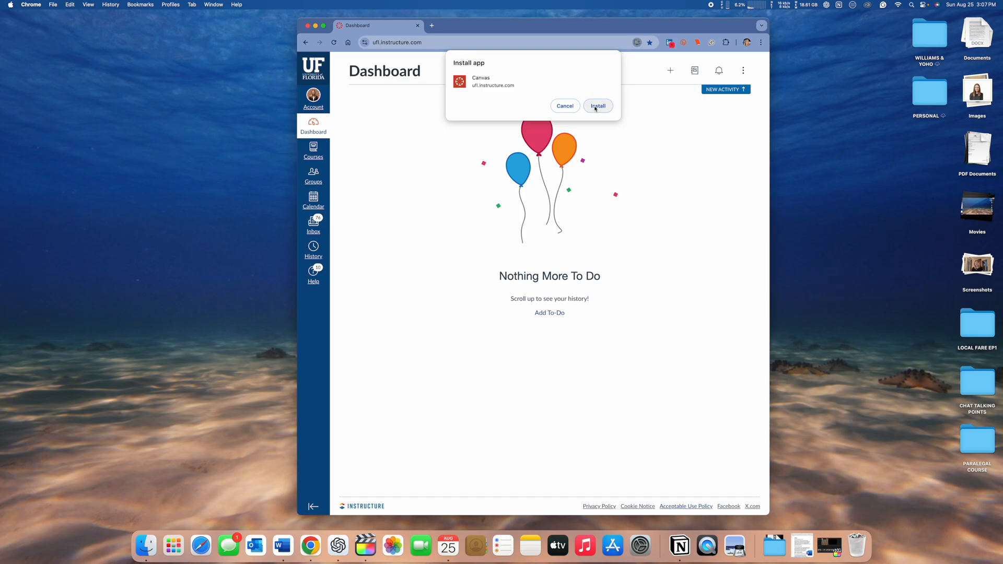
left_click(597, 106)
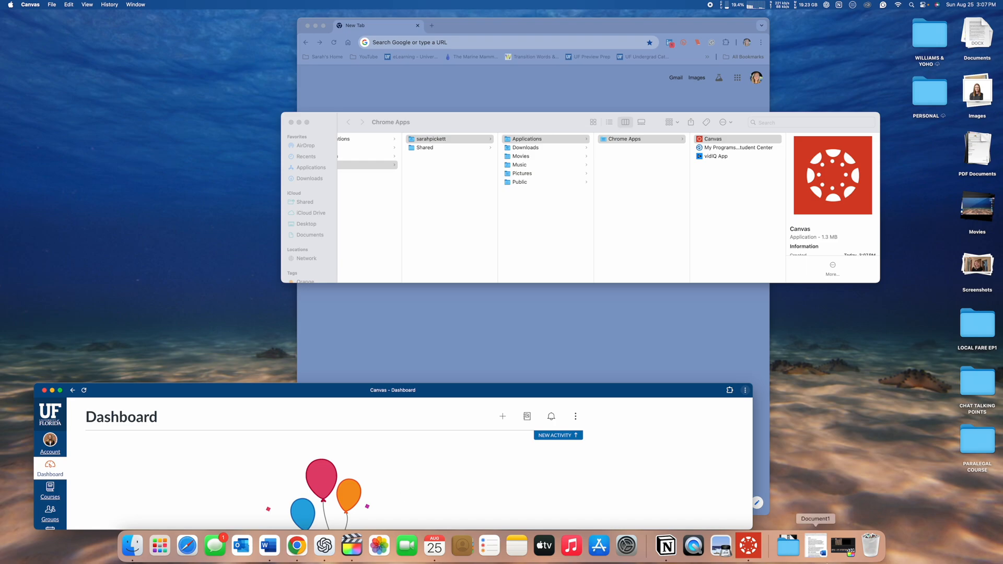
mouse_move(747, 546)
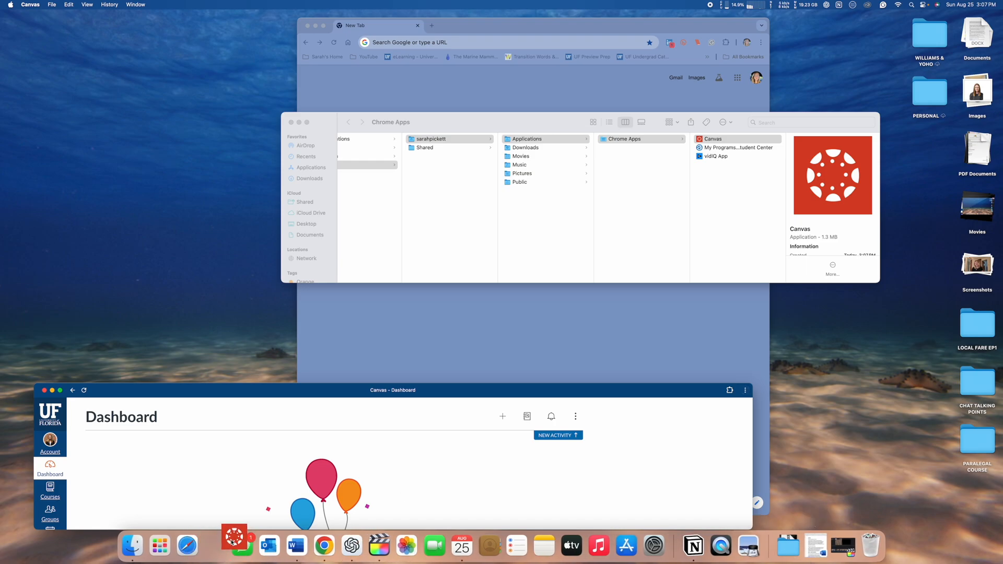
mouse_move(187, 546)
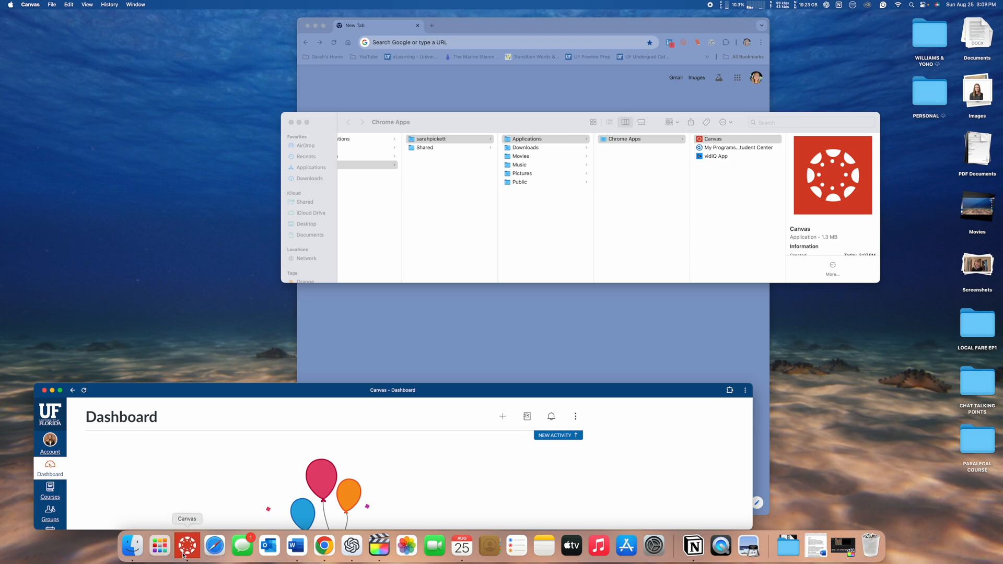
mouse_move(151, 400)
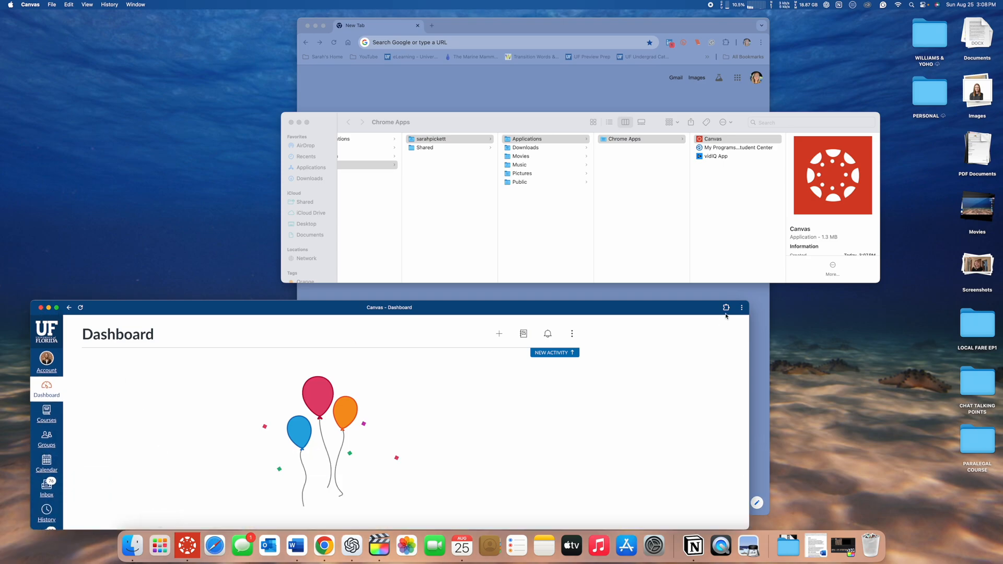
Uninstall the Canvas web app from its window's three-dot menu
left_click(742, 308)
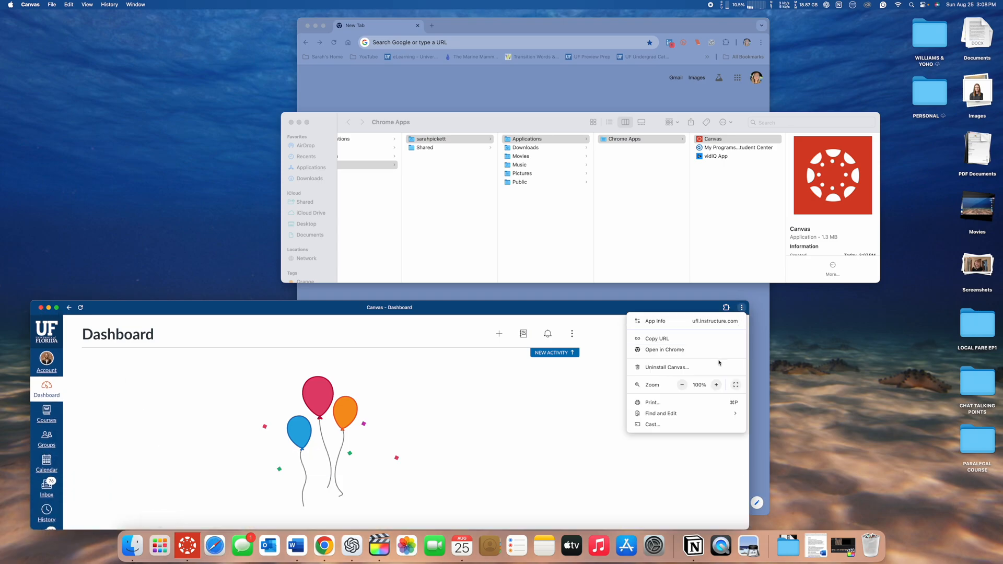
left_click(668, 367)
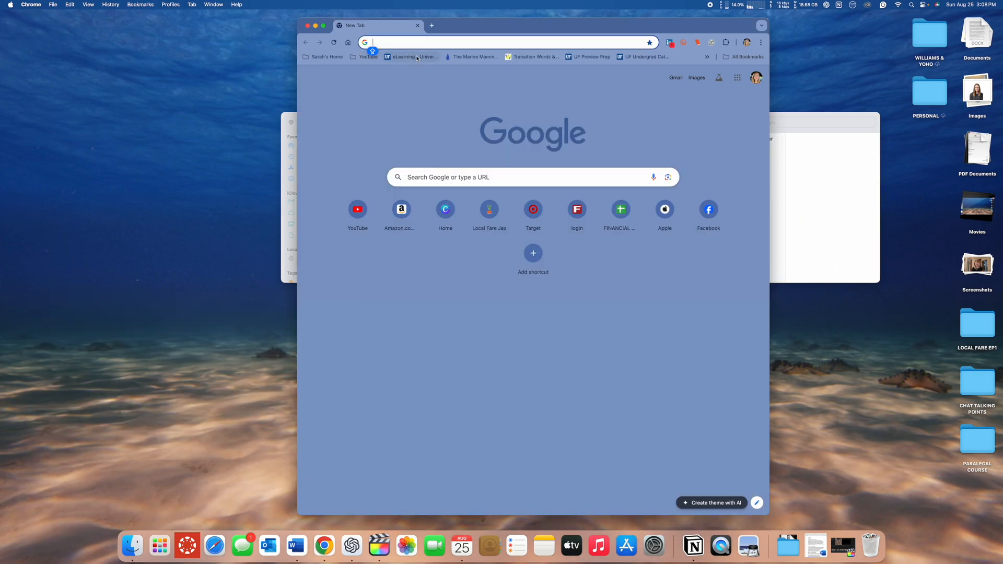
mouse_move(413, 57)
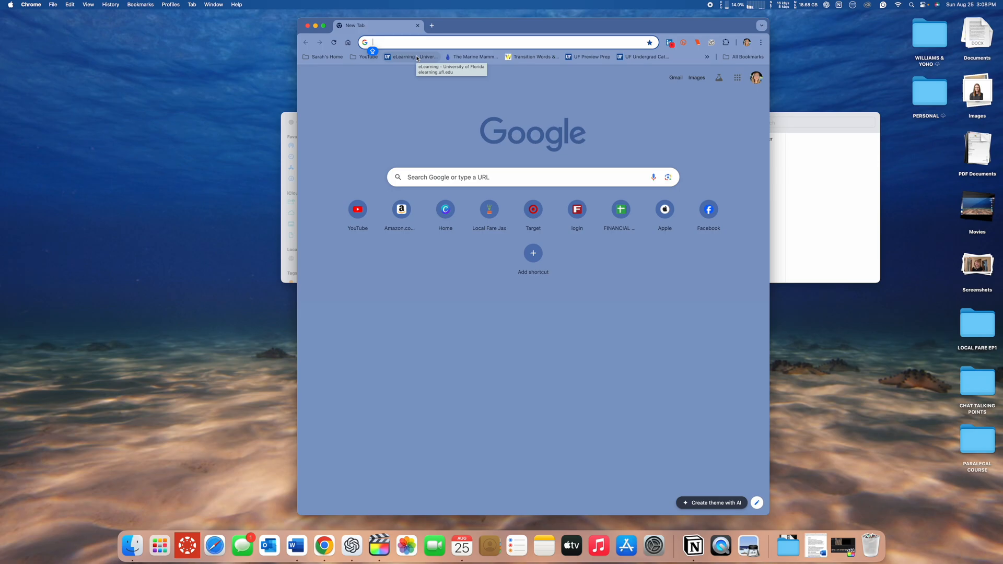
Reach the UF dashboard via the eLearning bookmark and reinstall Canvas from Chrome's Save and Share menu
left_click(410, 57)
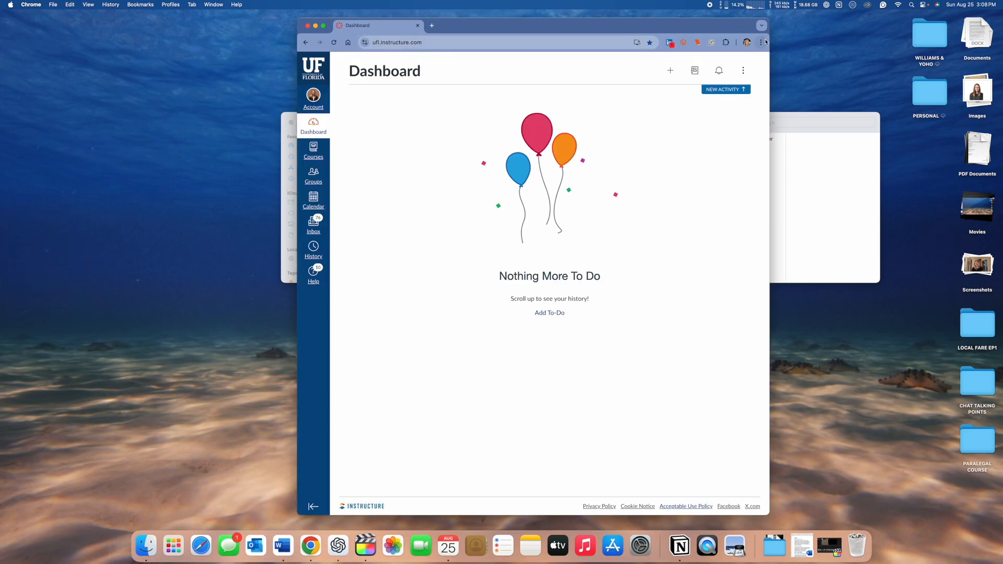
left_click(762, 42)
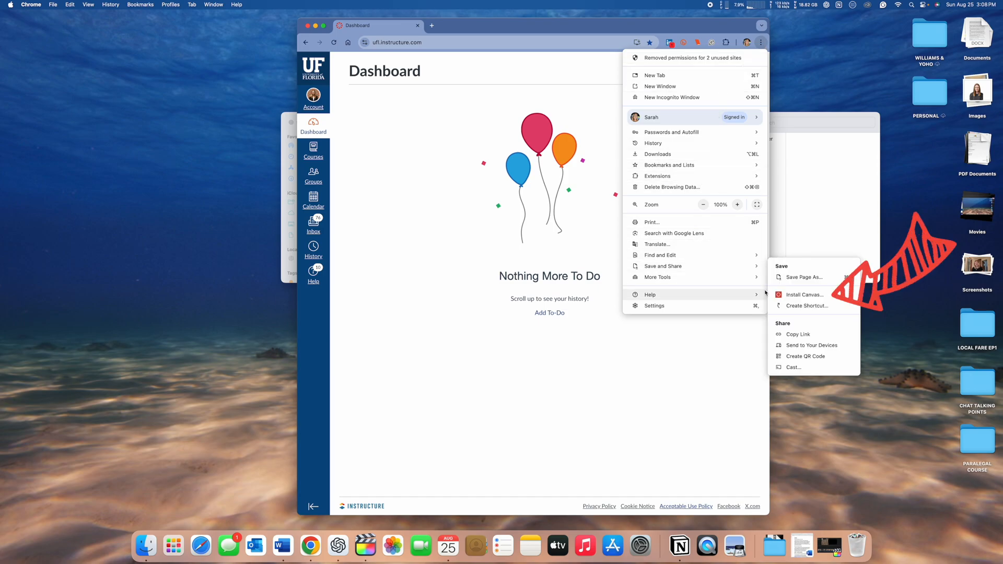
left_click(805, 295)
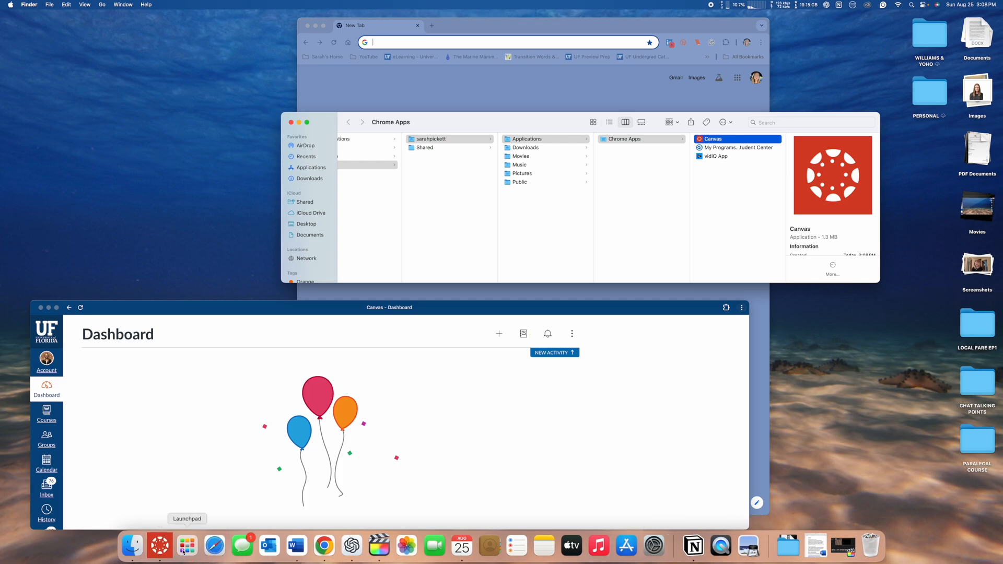
Place the reinstalled Canvas app from Chrome Apps into the Mac Dock
left_click(187, 546)
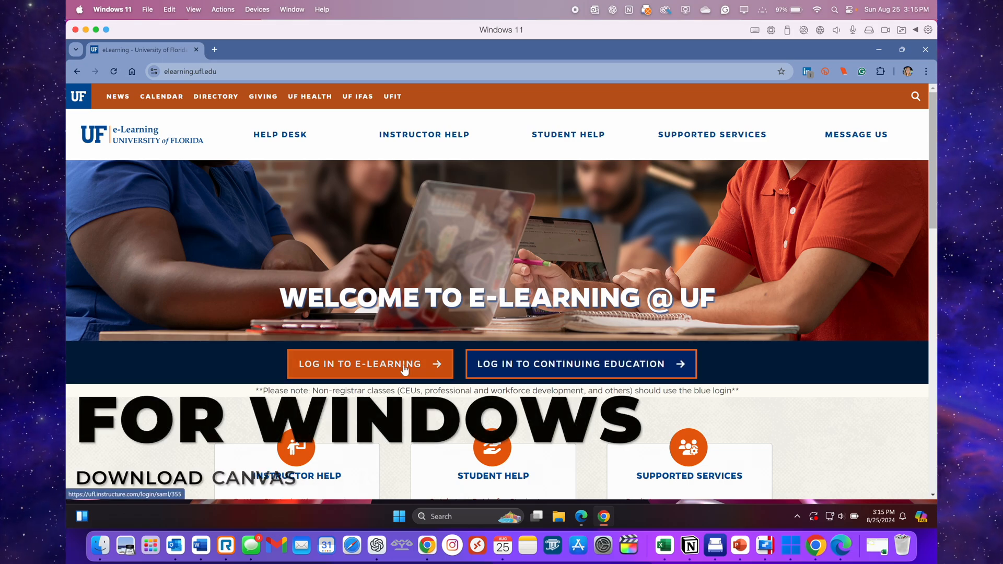
Sign in to UF e-Learning on Windows and install Canvas via Chrome's Cast, save, and share menu
left_click(370, 364)
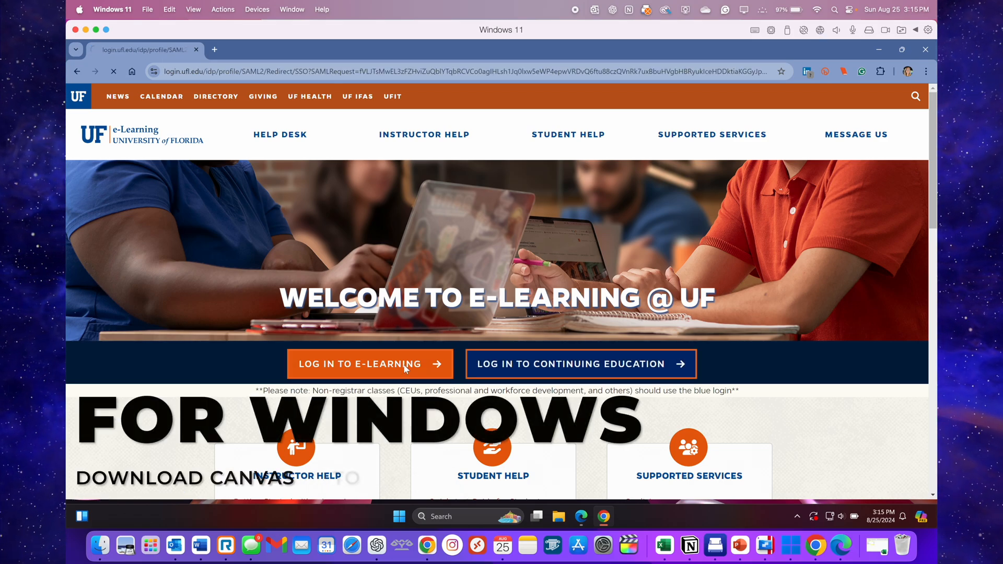
left_click(370, 363)
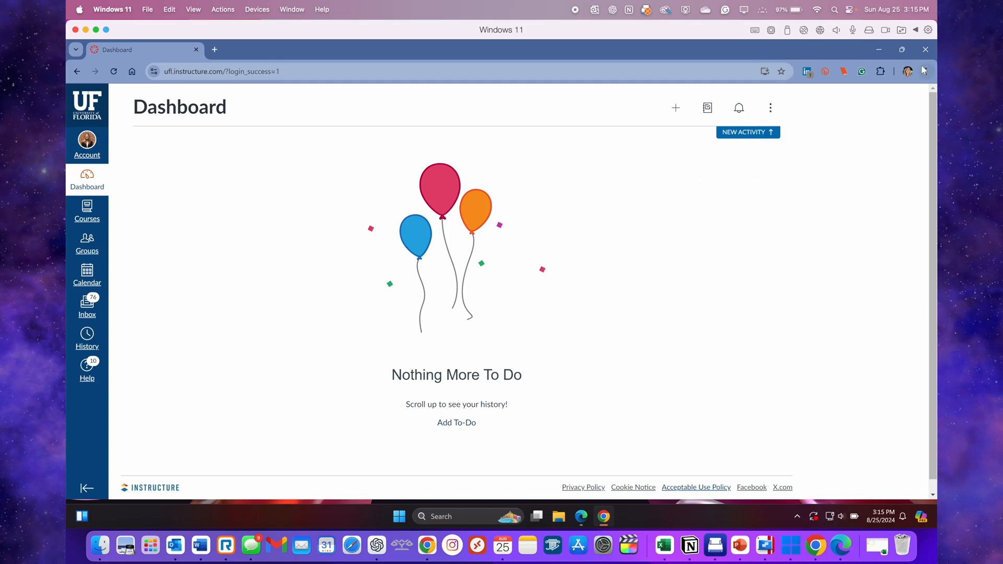
left_click(925, 71)
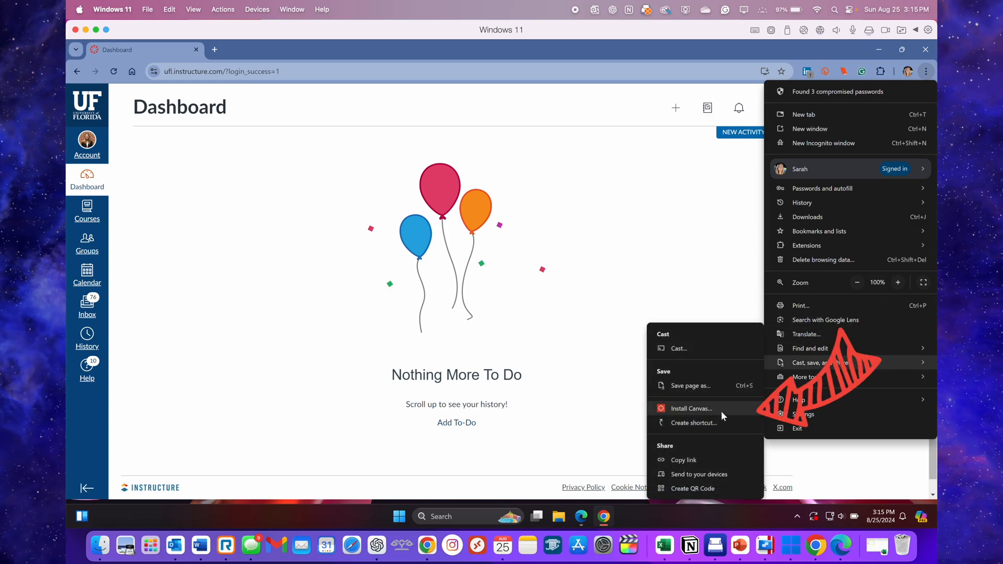
left_click(691, 408)
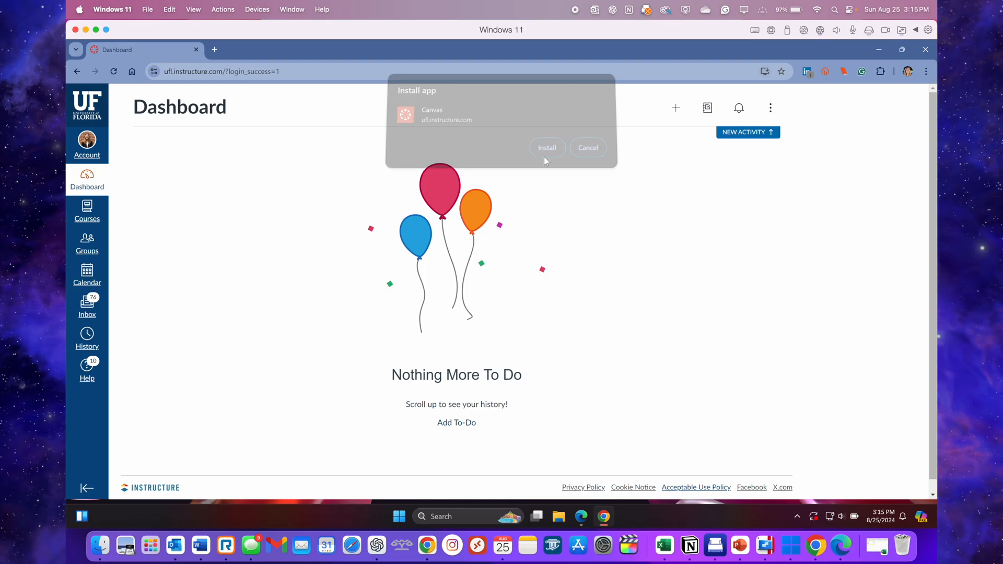
left_click(546, 147)
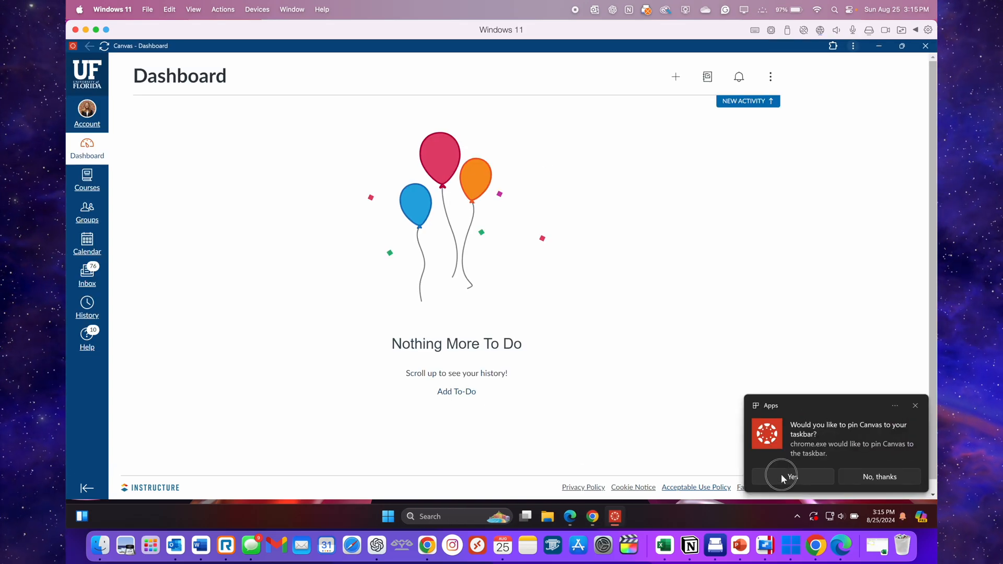
Pin Canvas to the Windows taskbar, then uninstall and remove the Canvas app
left_click(792, 477)
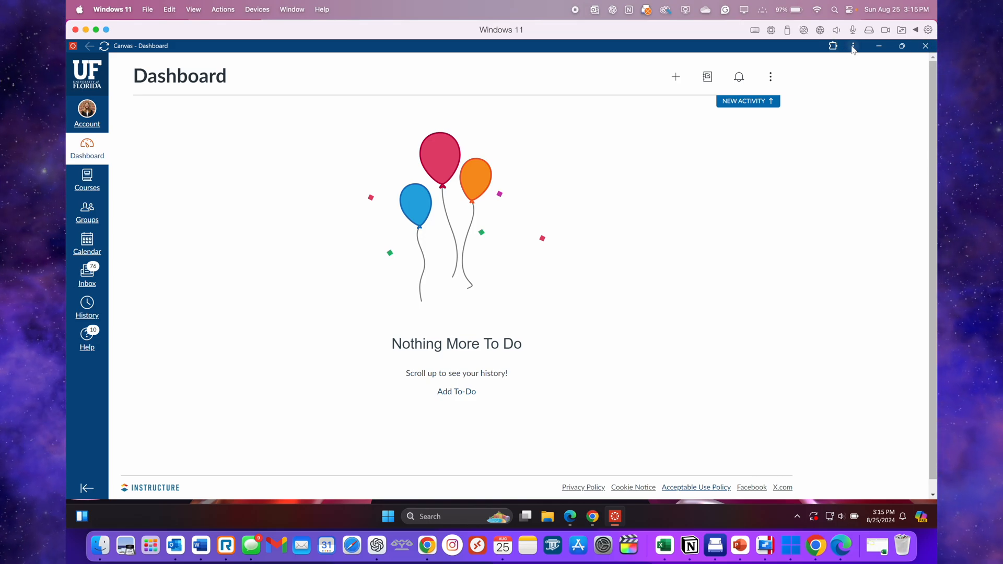
left_click(854, 46)
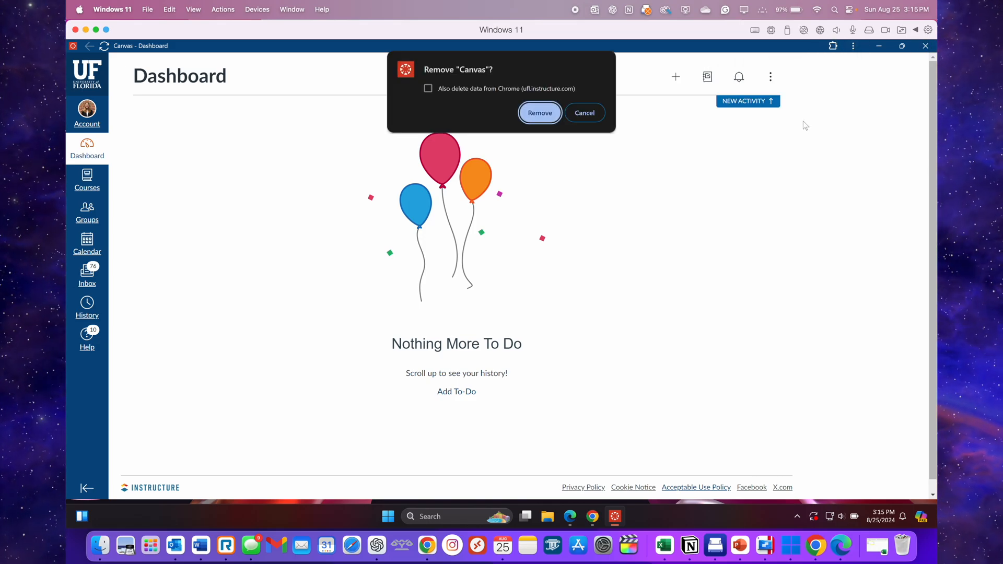
left_click(539, 113)
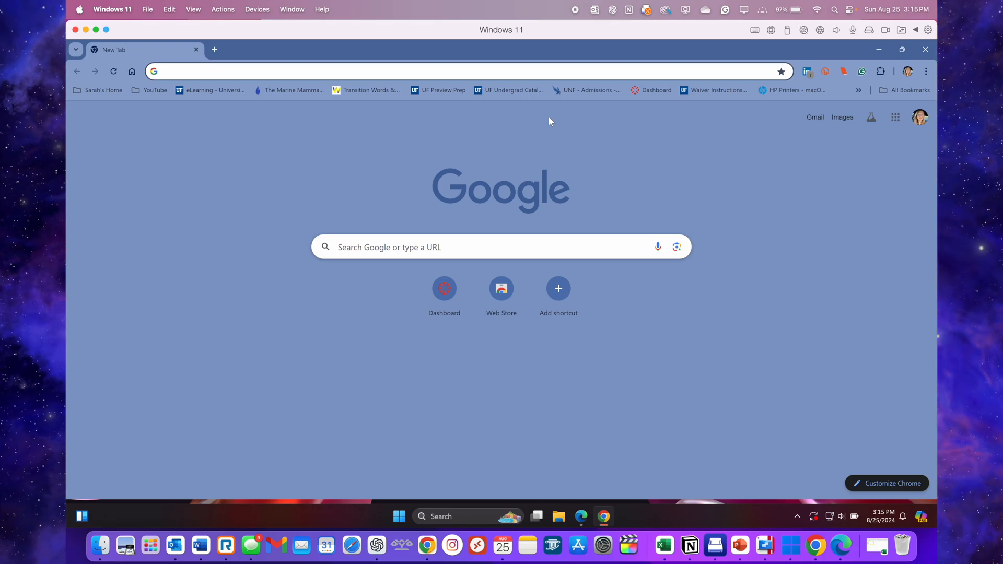
Reinstall Canvas from the Dashboard via the address-bar icon and search 'canvas' in Windows
left_click(652, 90)
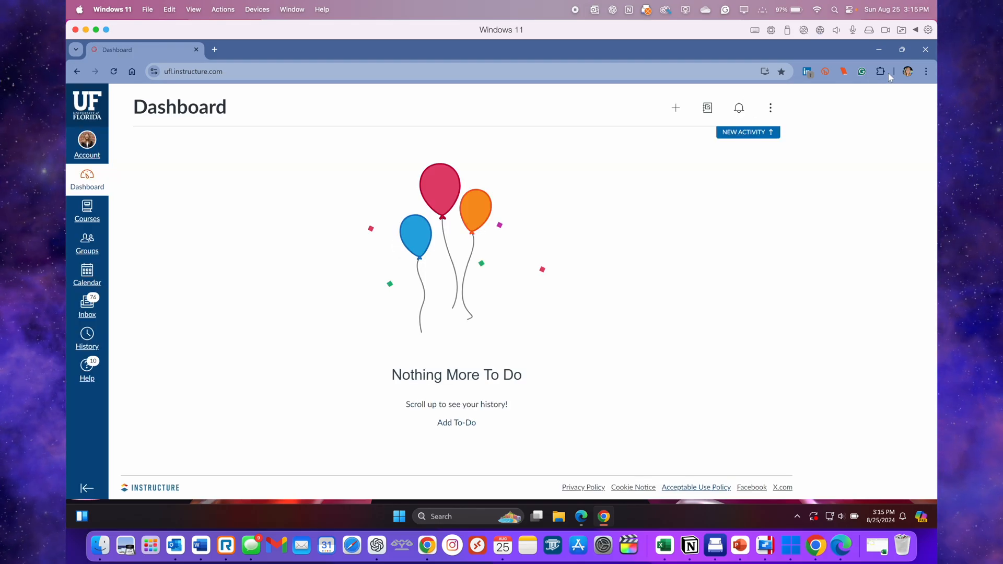
left_click(764, 71)
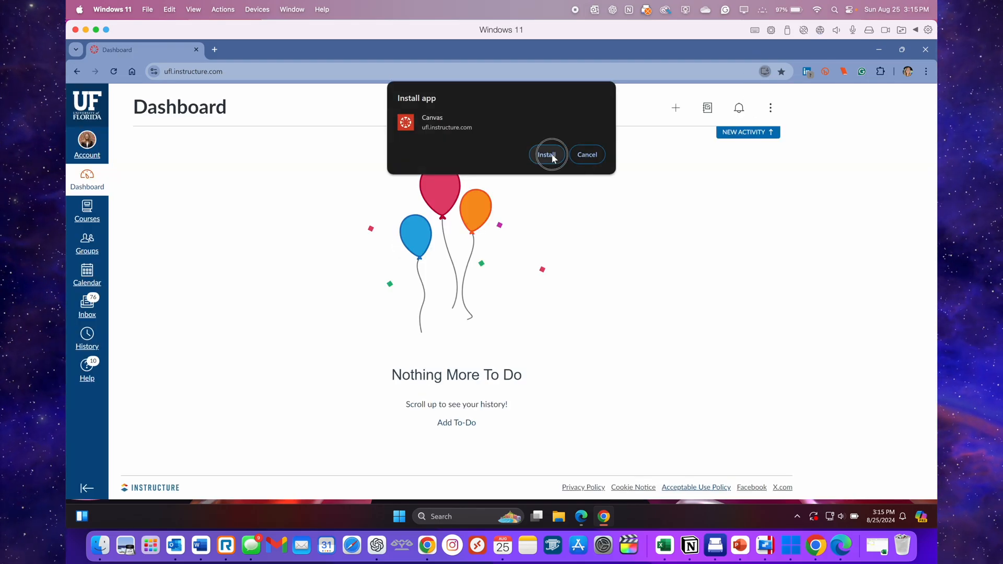
left_click(547, 154)
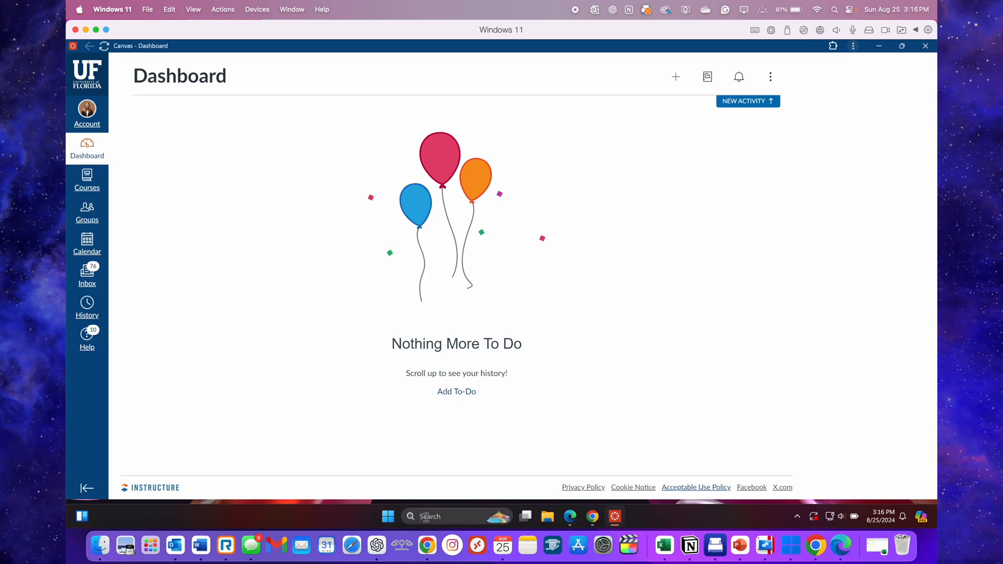
type("canvas")
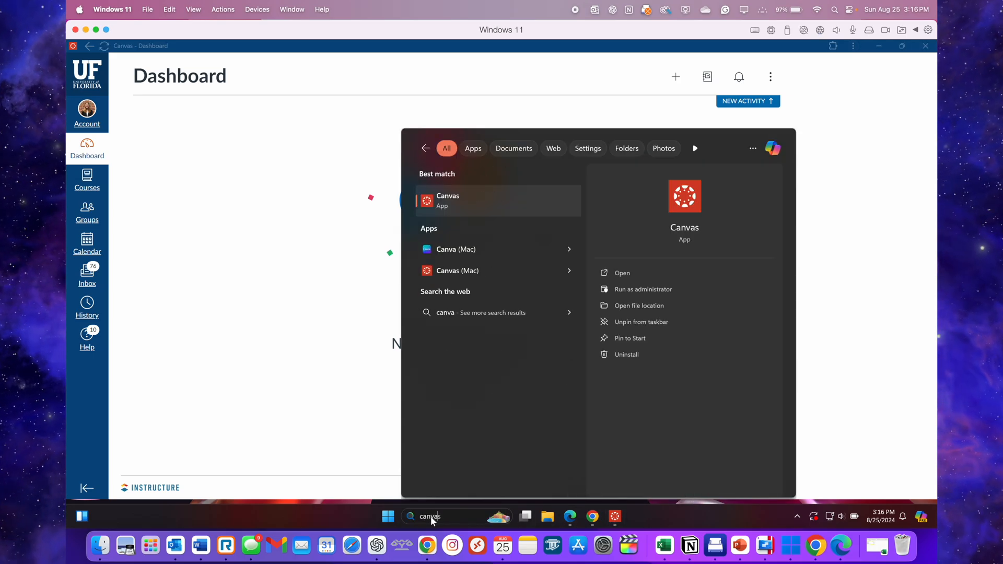